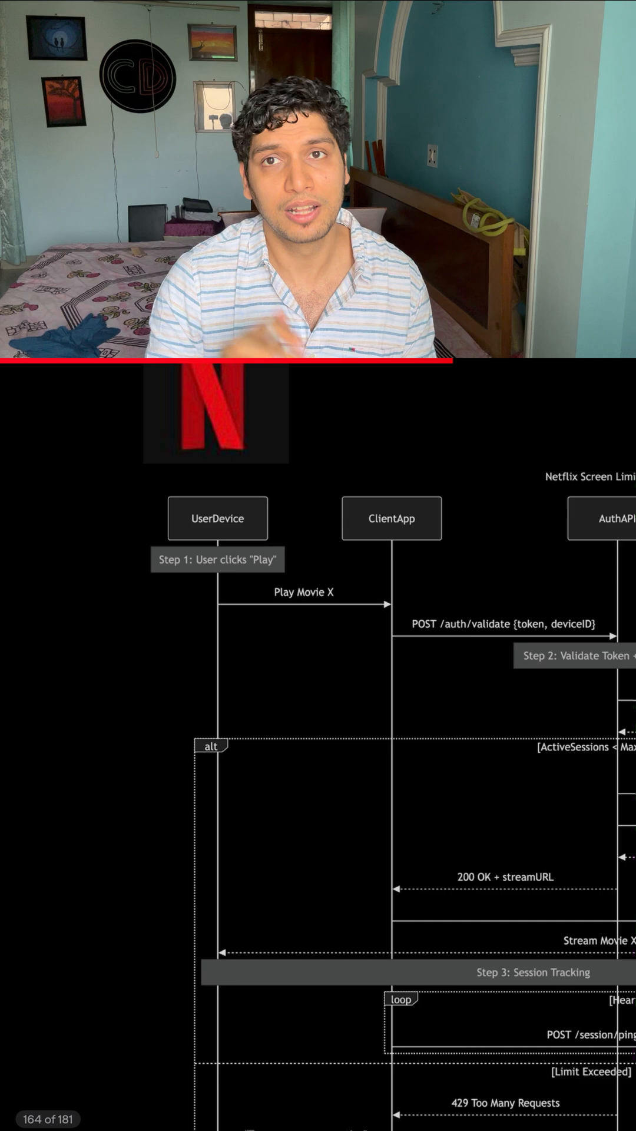
scroll("right", 3)
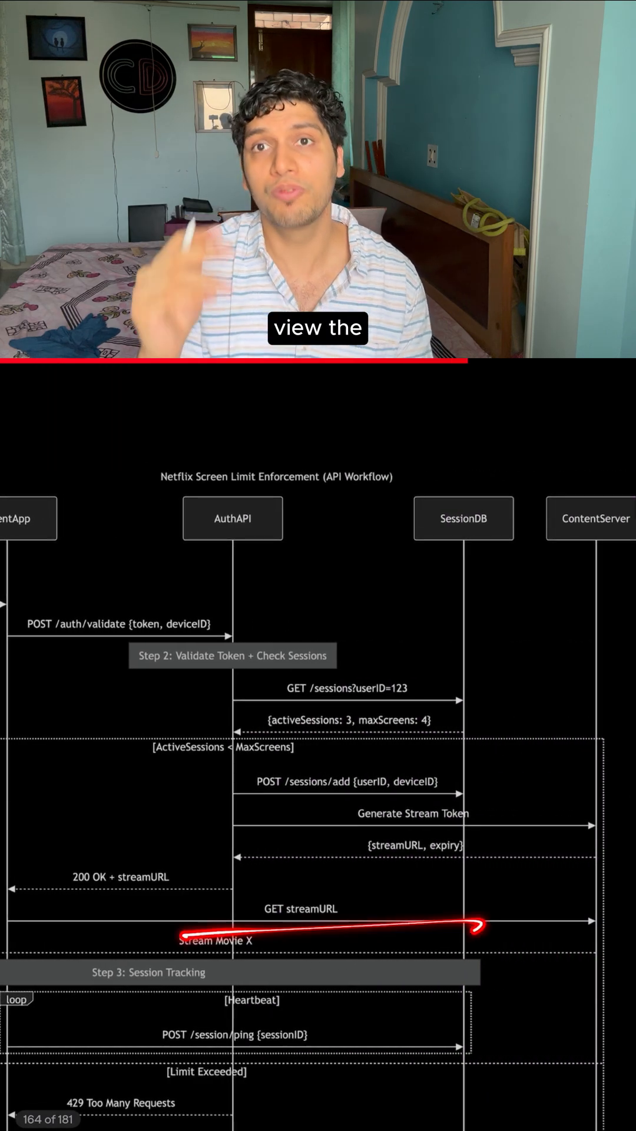
scroll("down", 3)
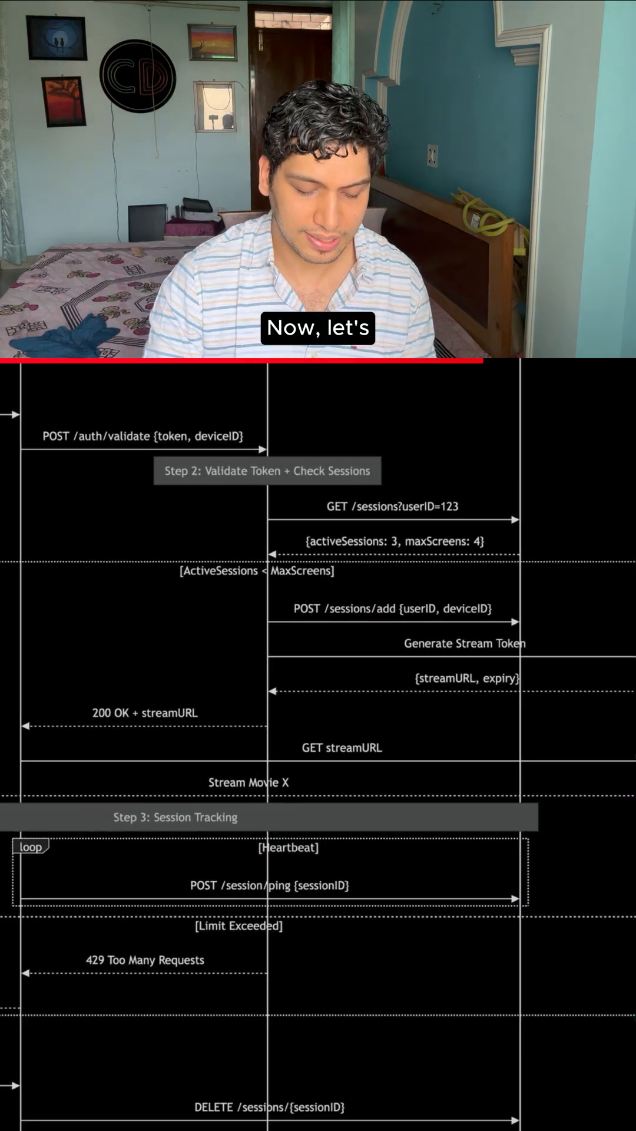